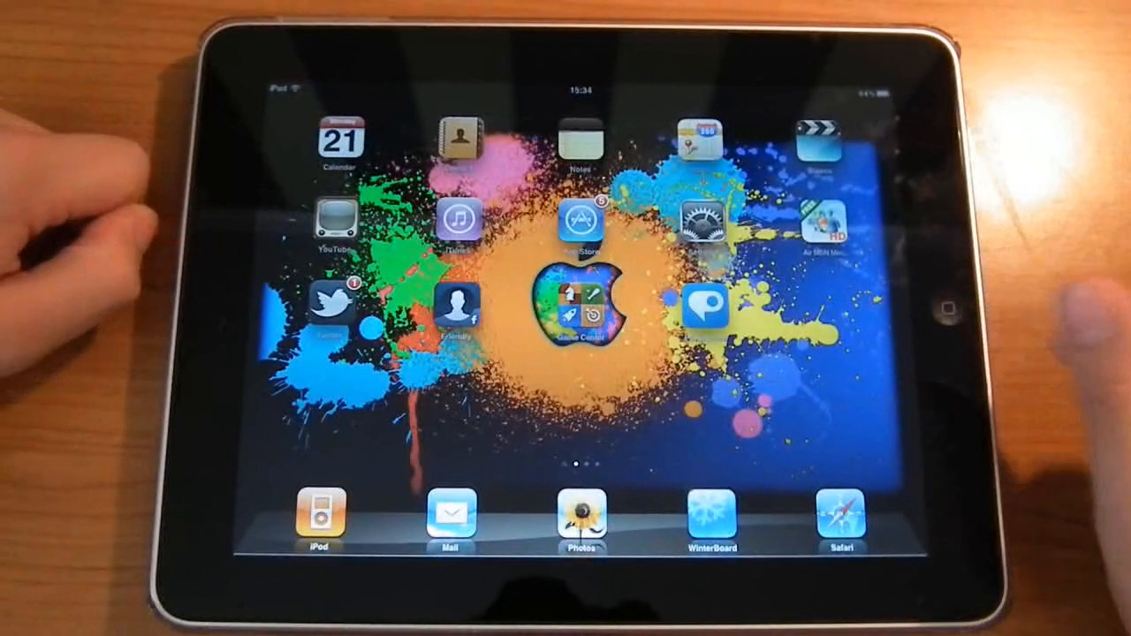
Launch Photoshop Express from the iPad home screen.
click(703, 305)
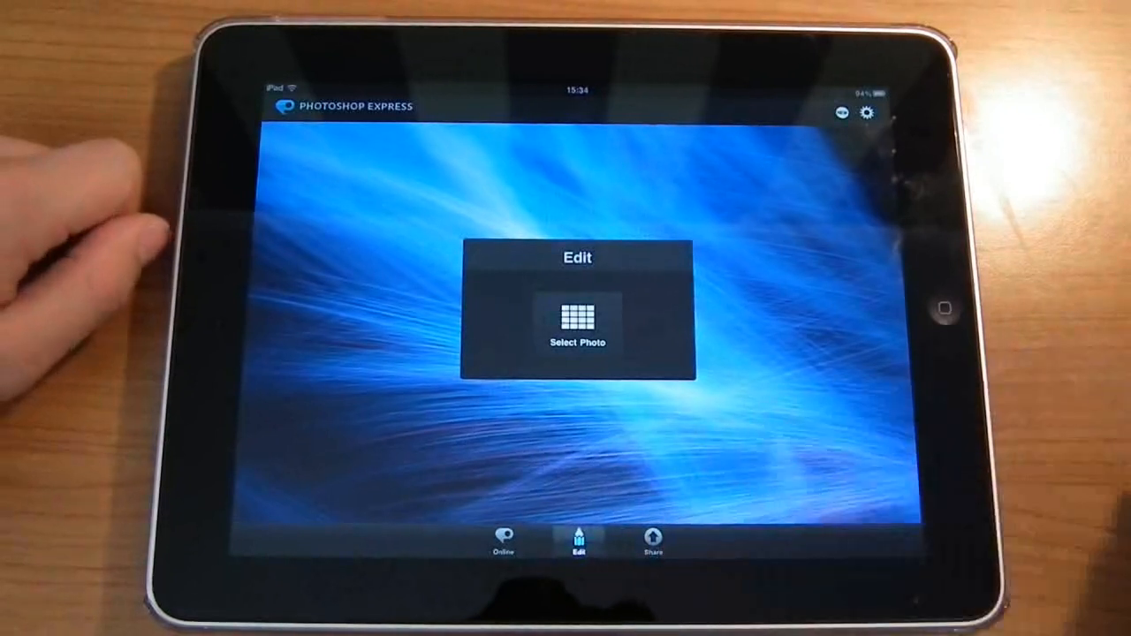
Choose a photo to edit and open the Saved Photos album.
click(577, 325)
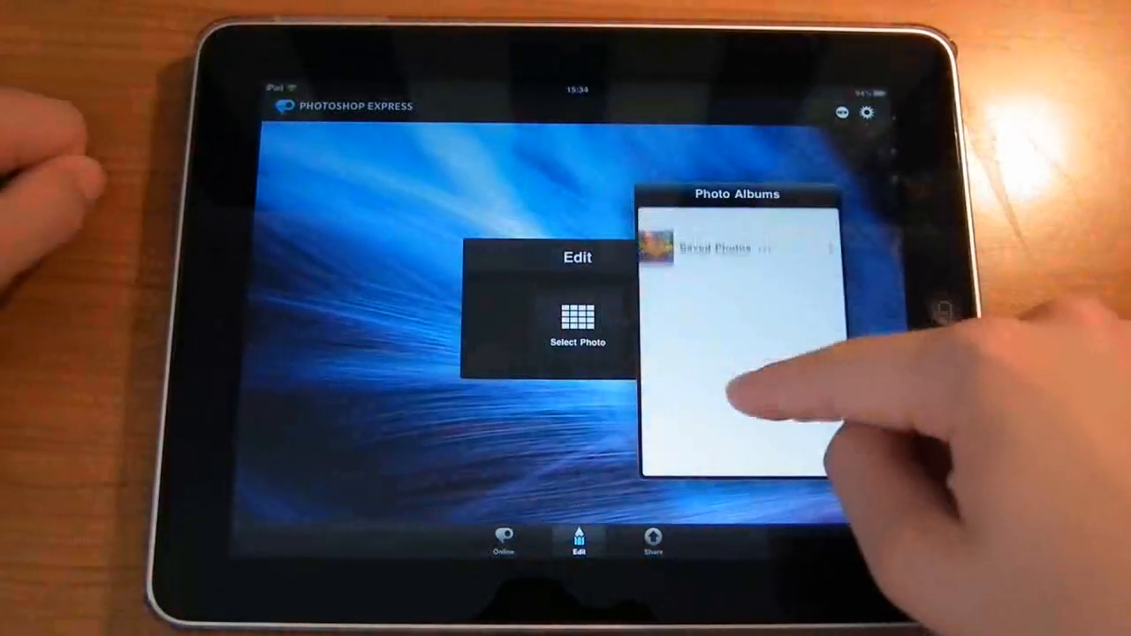
click(716, 247)
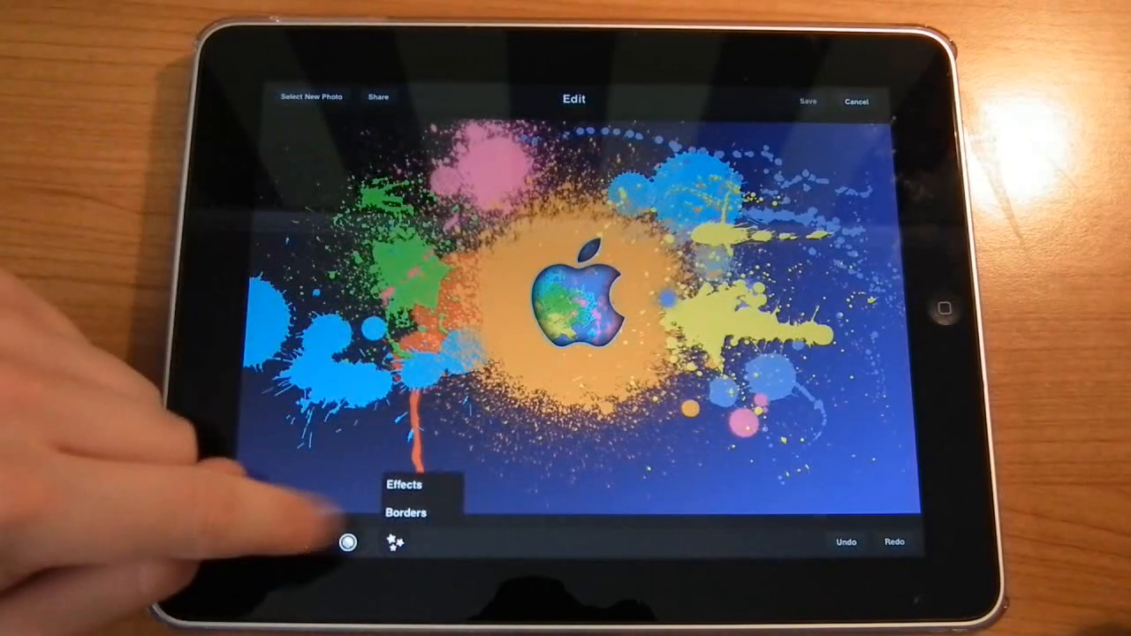
Open the border choices and frame the photo with a thin white rectangular border.
click(406, 513)
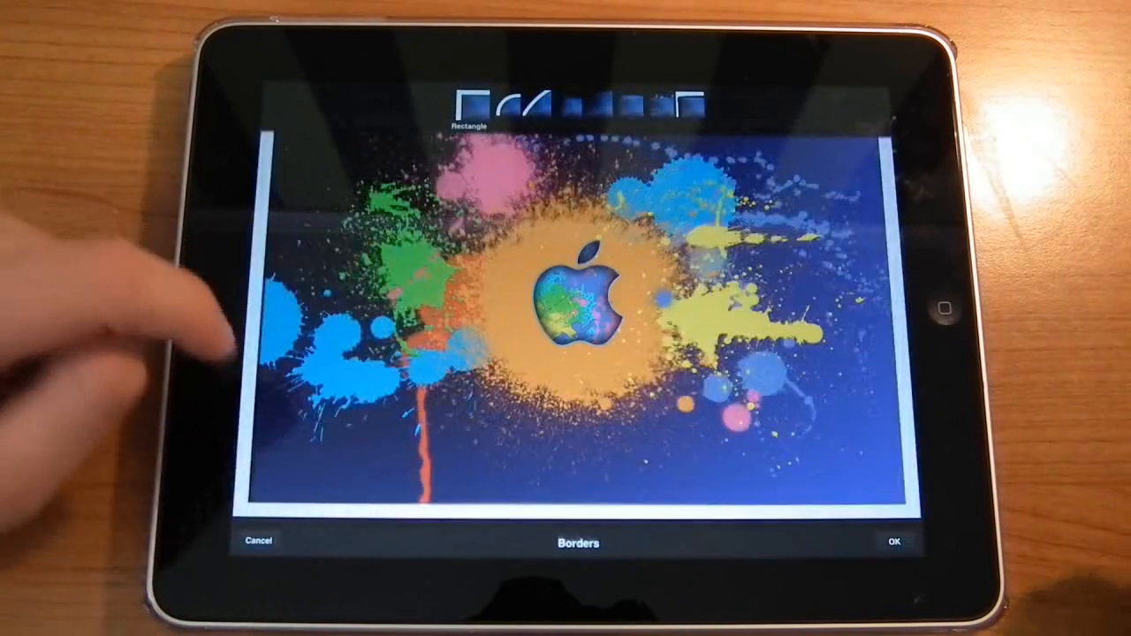